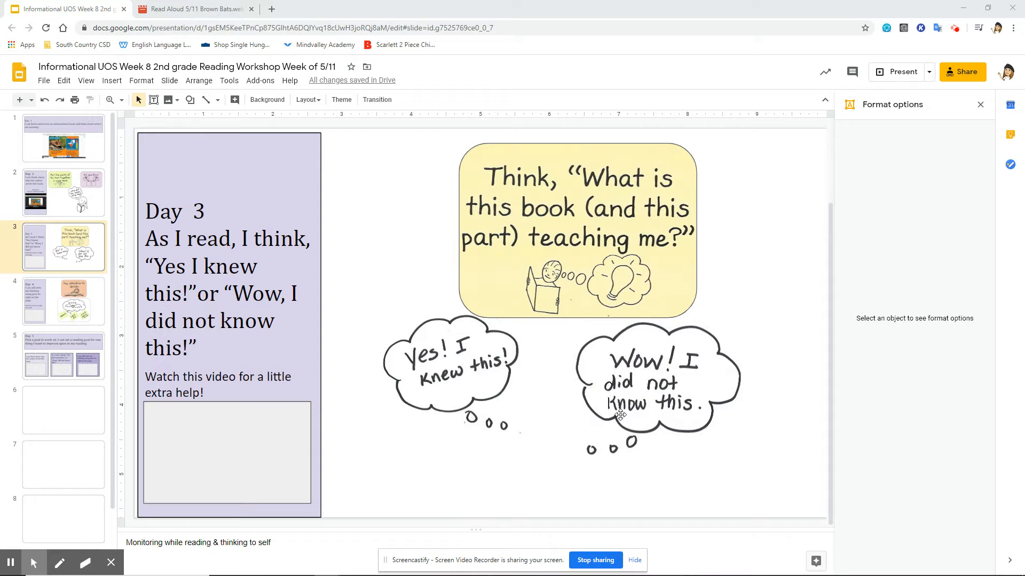
mouse_move(166, 5)
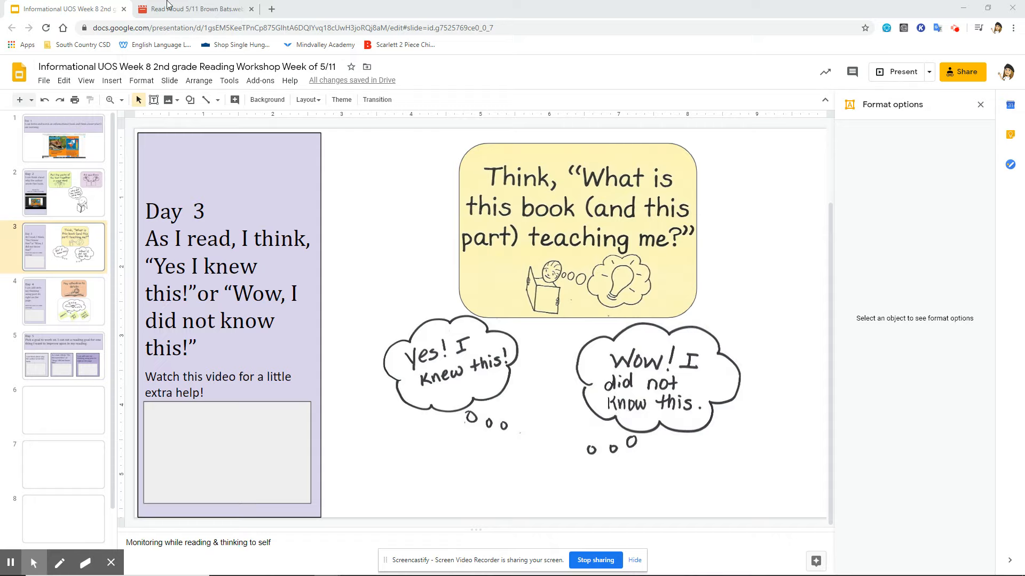
- Switch between the Day 3 slide and the Brown Bats read-aloud video, ending on the video
left_click(193, 8)
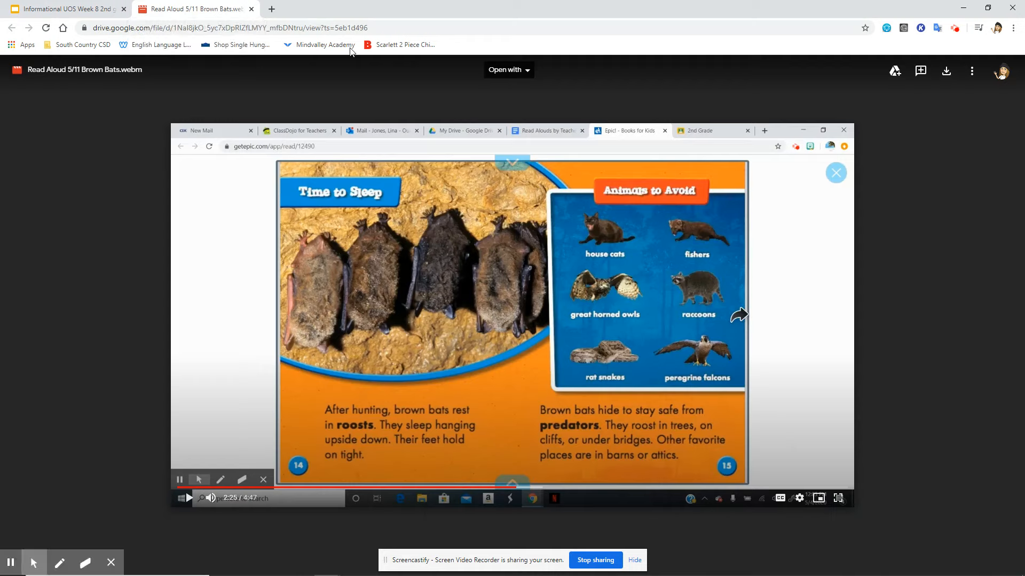
mouse_move(262, 371)
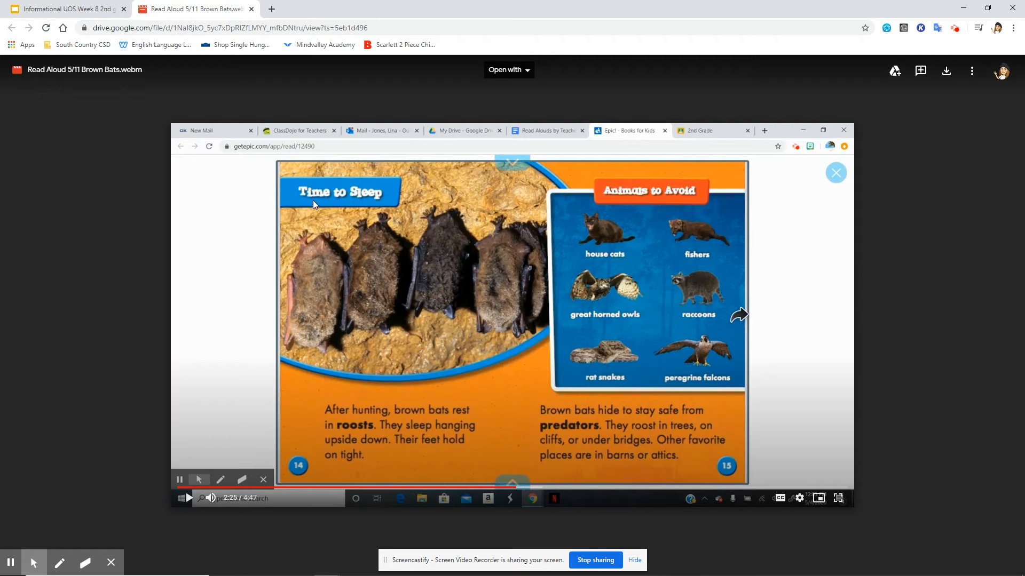
mouse_move(345, 421)
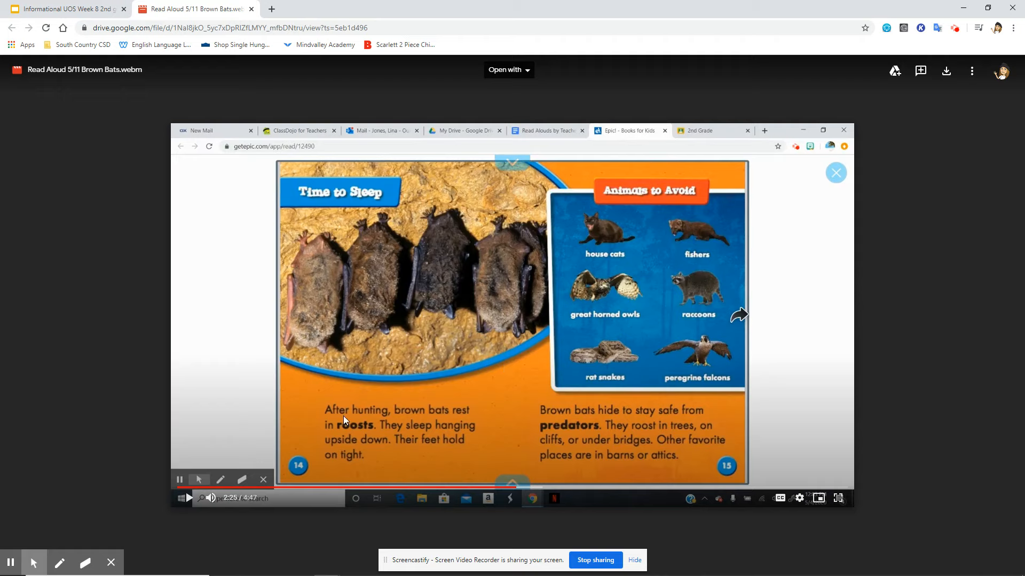
mouse_move(333, 417)
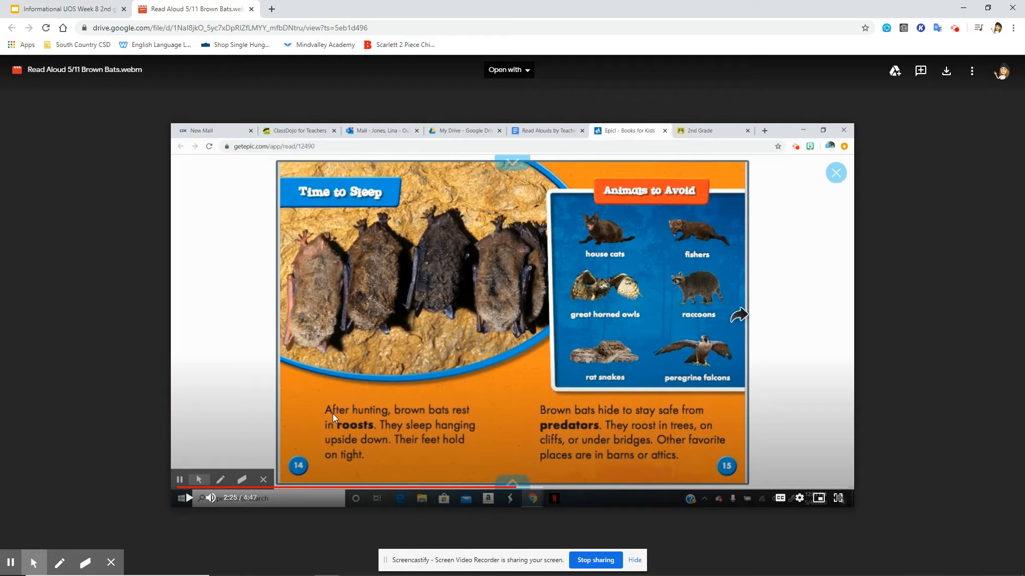
mouse_move(447, 421)
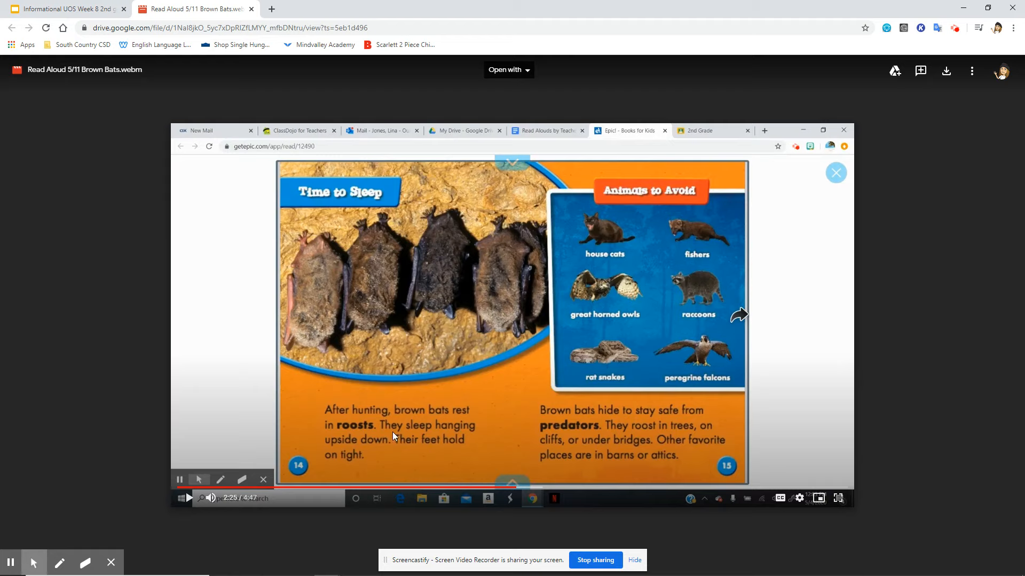
mouse_move(371, 450)
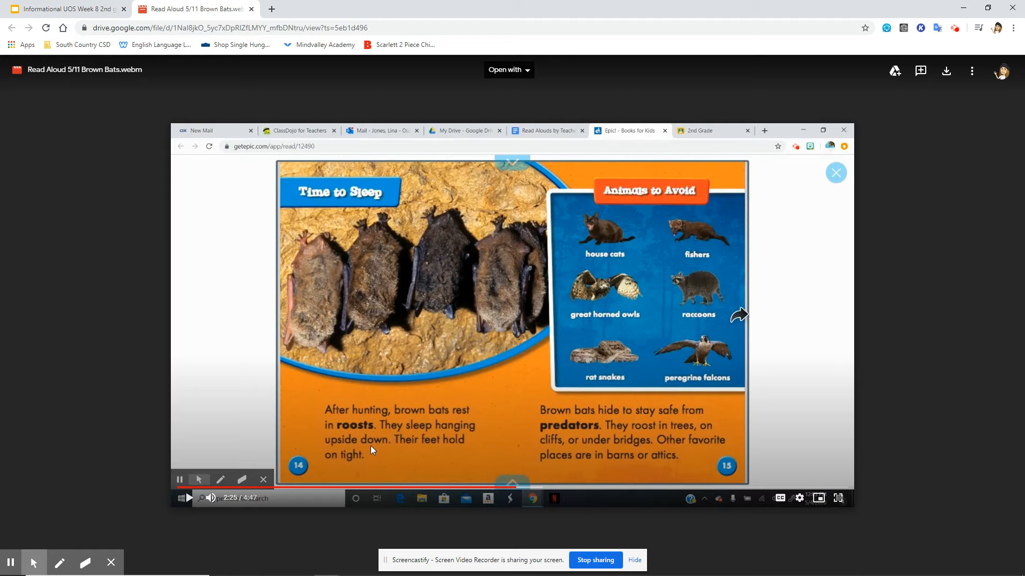
mouse_move(422, 465)
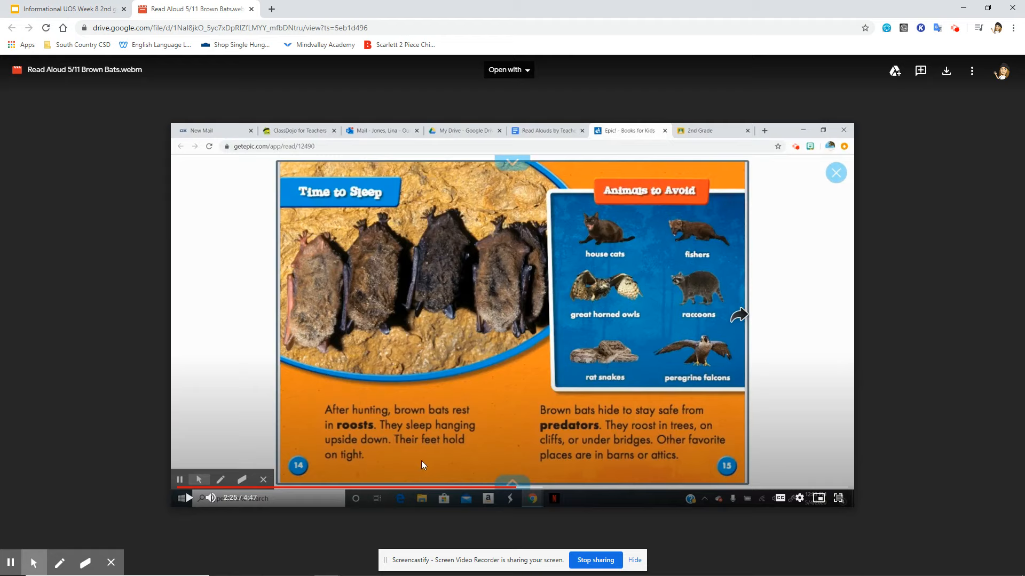
left_click(65, 9)
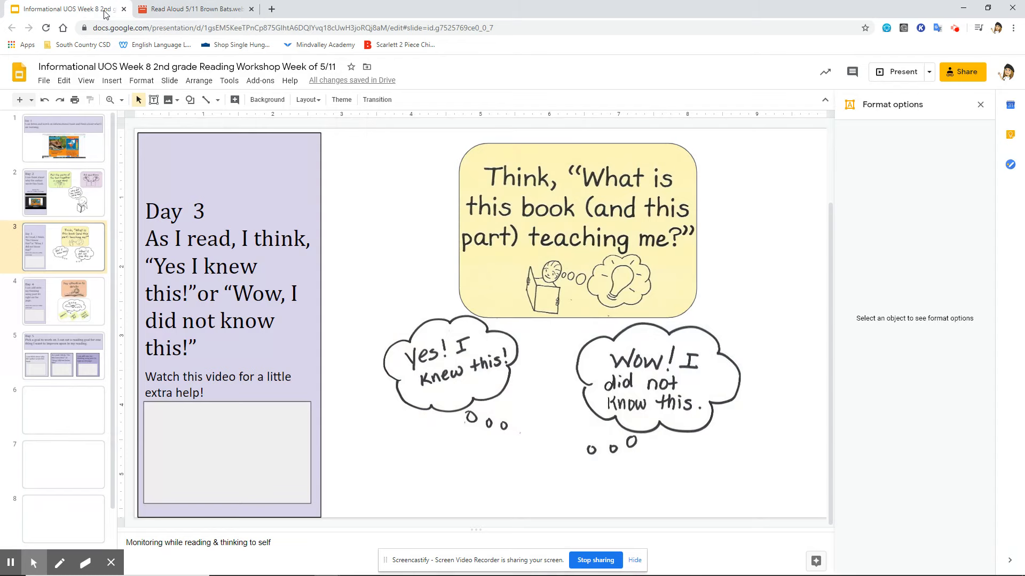
mouse_move(474, 370)
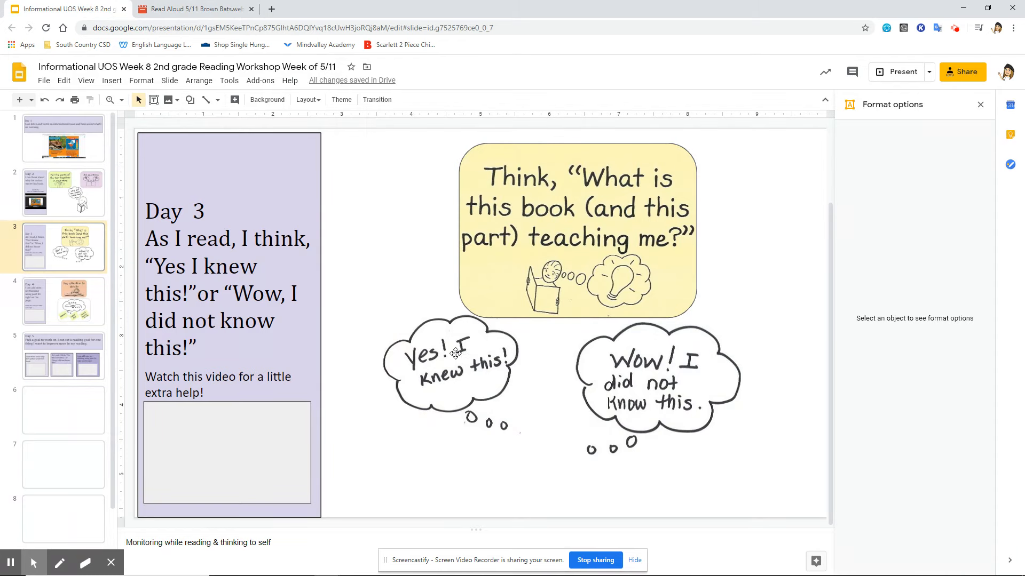
left_click(193, 9)
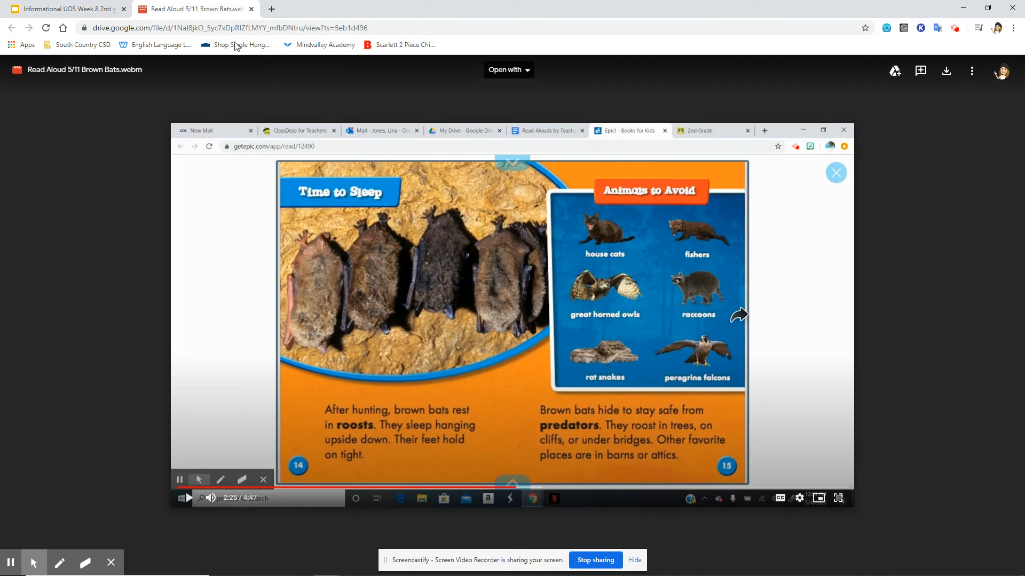
mouse_move(480, 315)
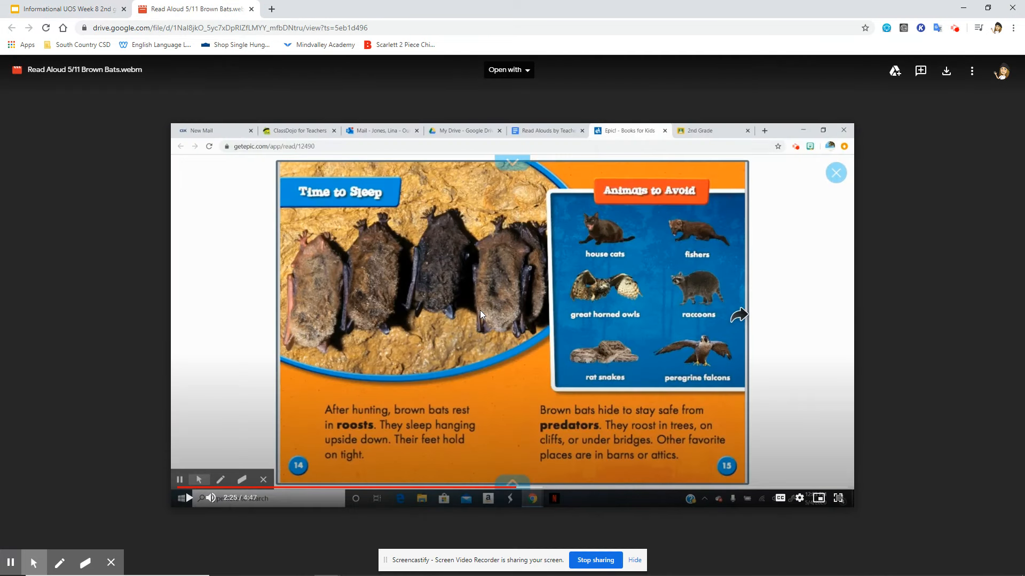
mouse_move(489, 321)
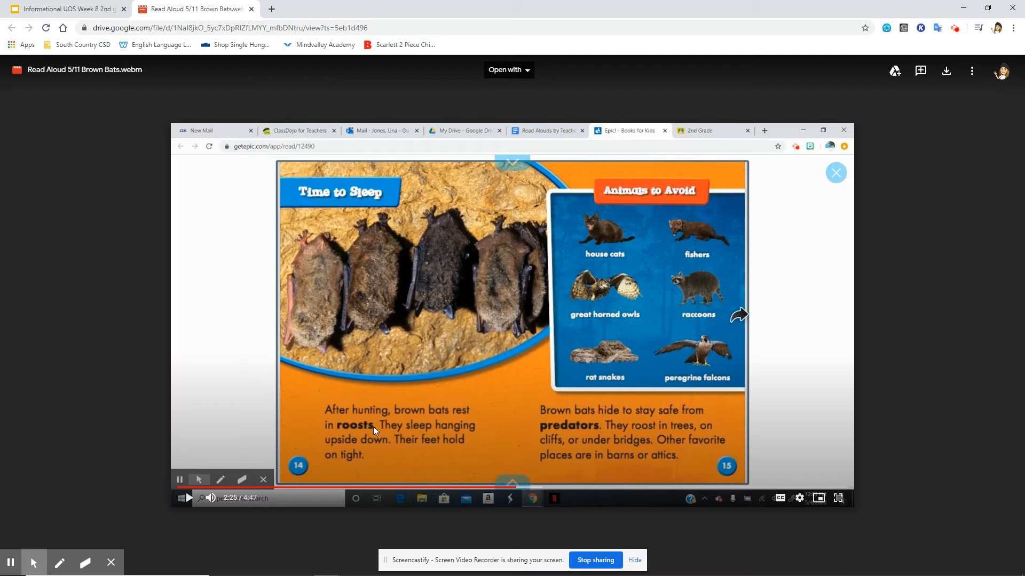
mouse_move(368, 426)
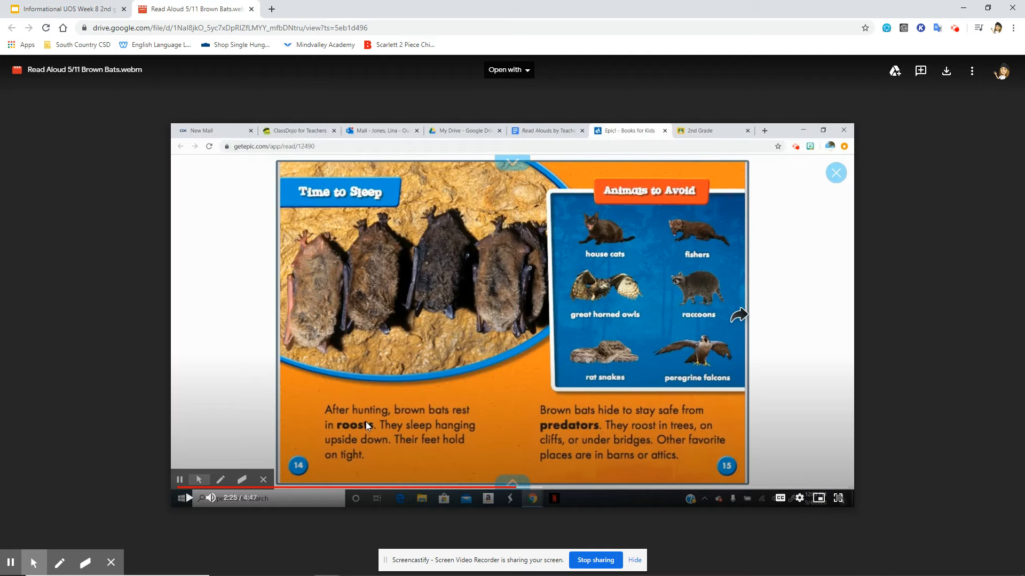
mouse_move(65, 9)
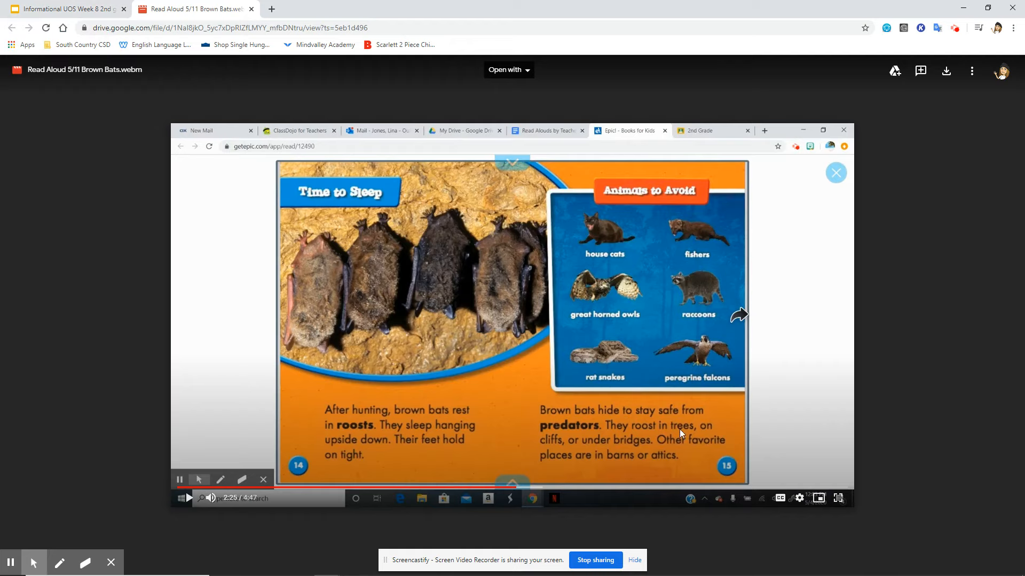
mouse_move(568, 447)
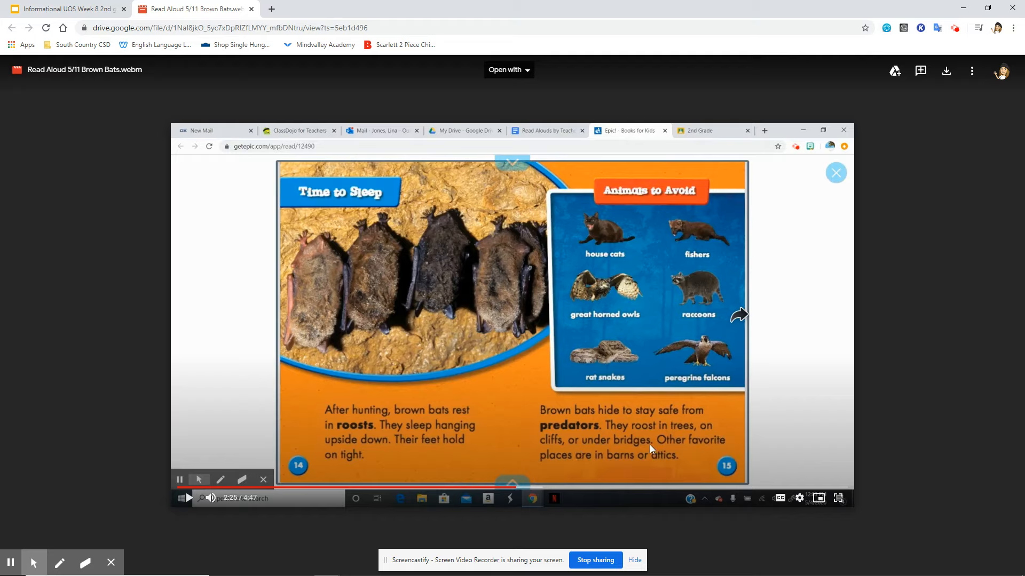
mouse_move(700, 444)
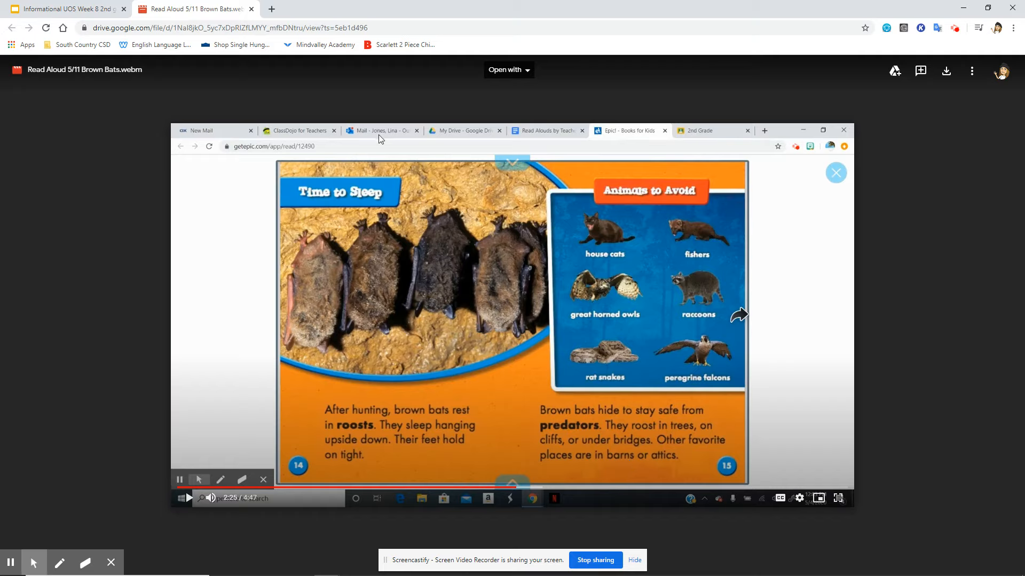
mouse_move(161, 42)
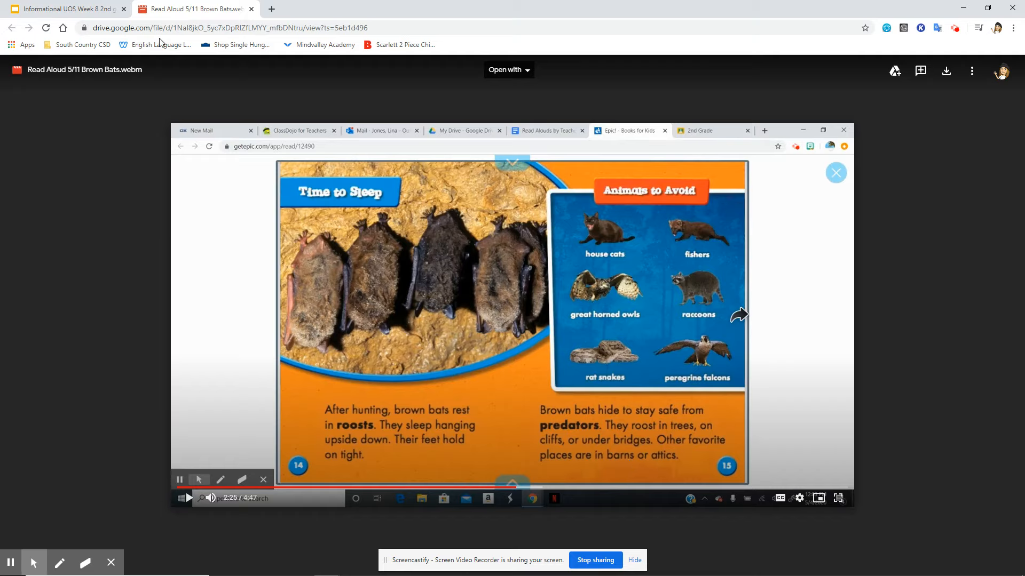
- Switch back to the Informational UOS Week 8 presentation showing the Day 3 slide
left_click(65, 8)
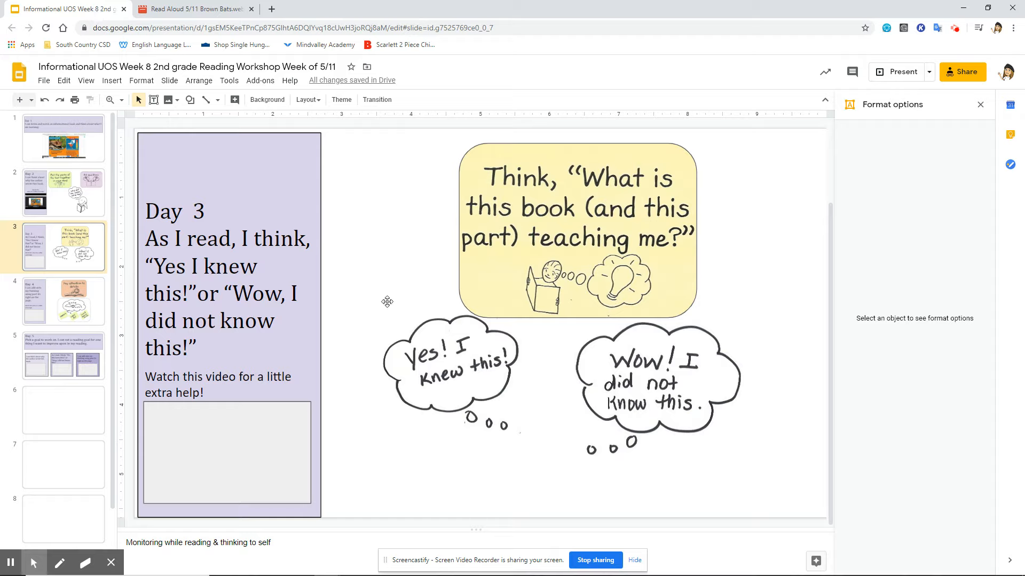
mouse_move(332, 298)
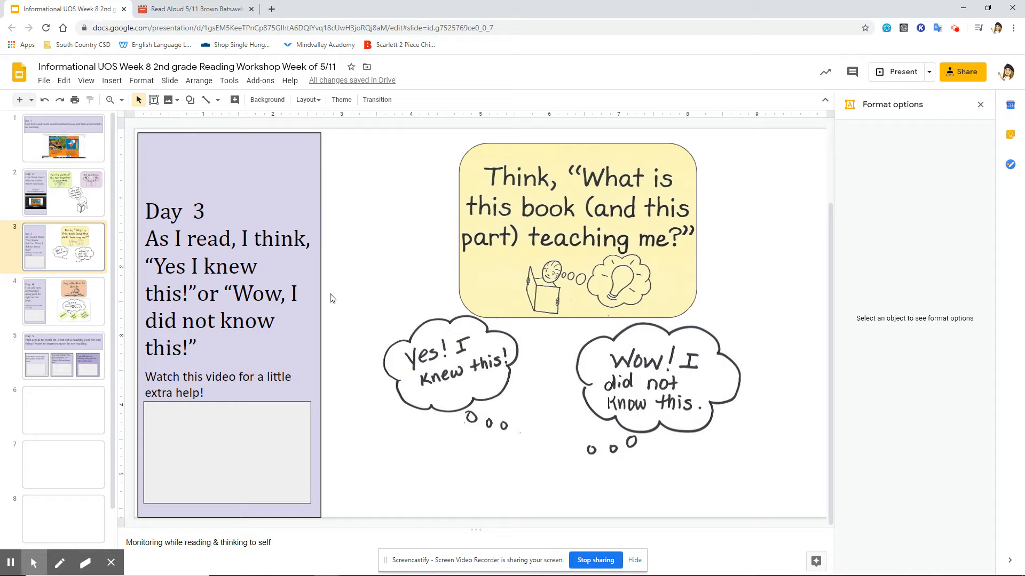
mouse_move(334, 294)
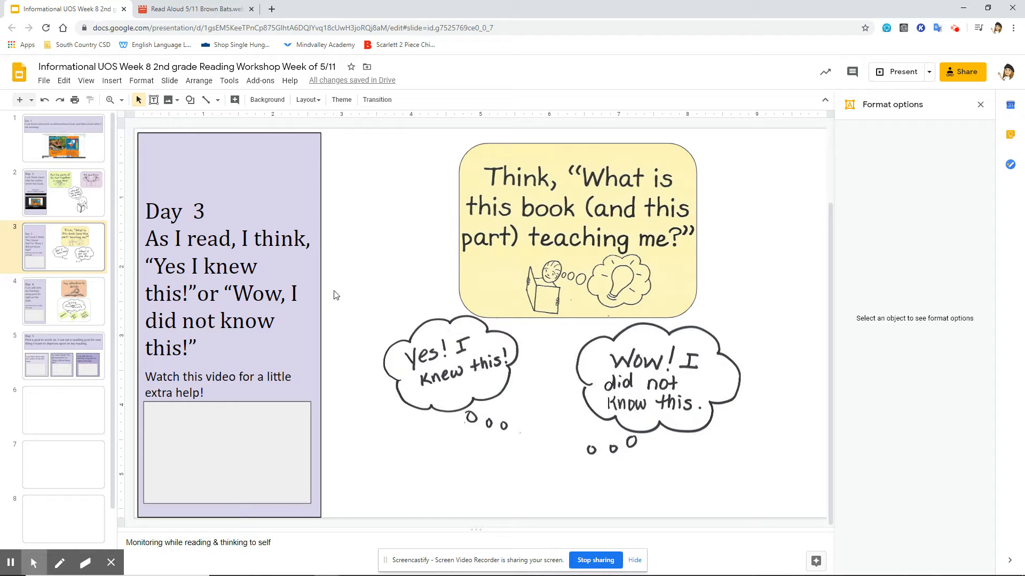